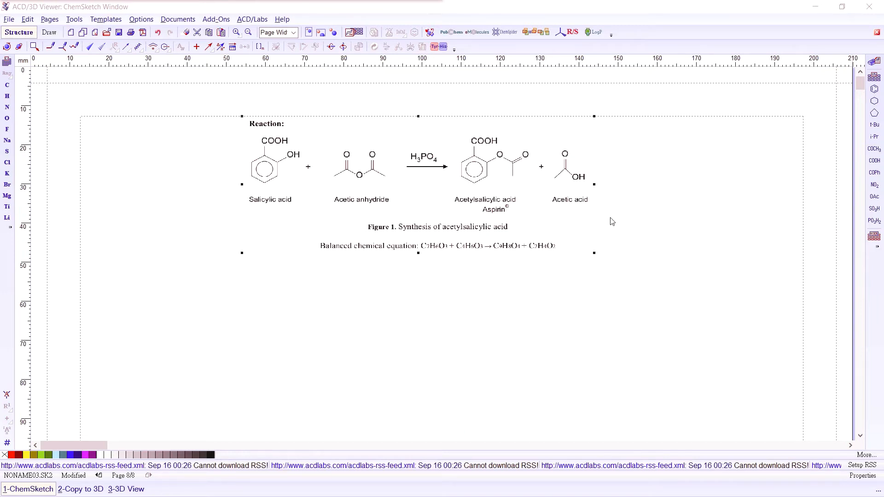
mouse_move(644, 291)
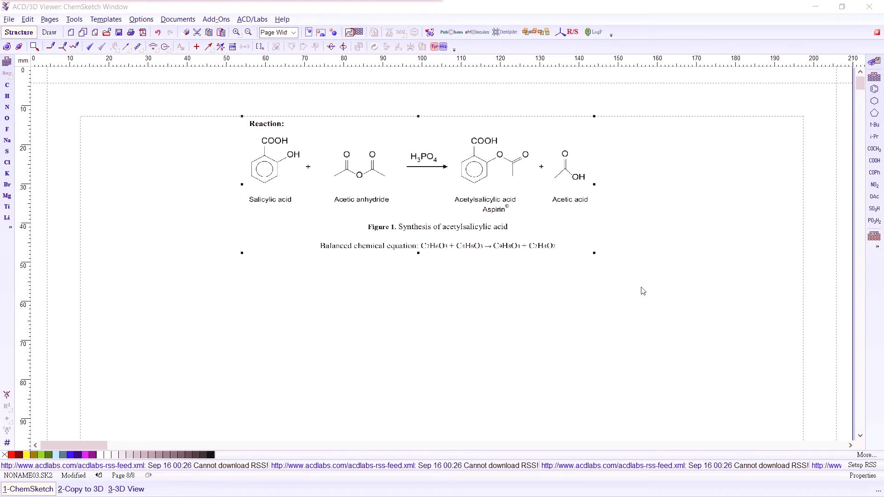
mouse_move(581, 287)
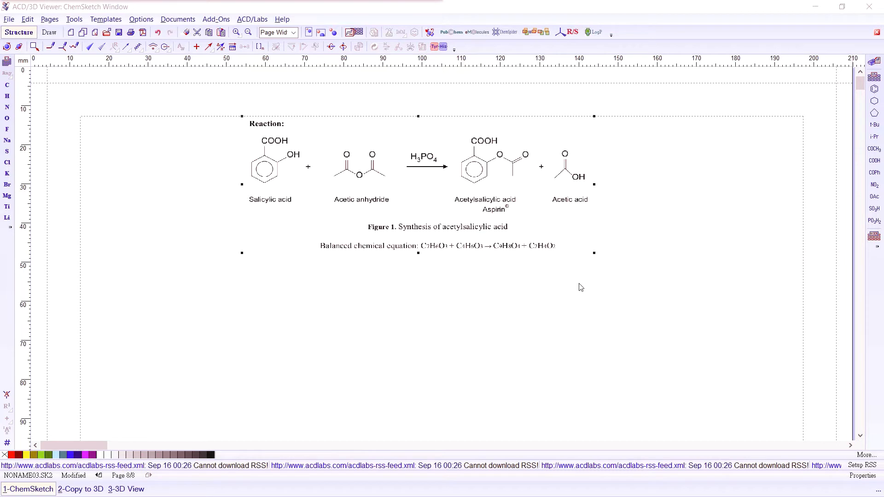
mouse_move(639, 283)
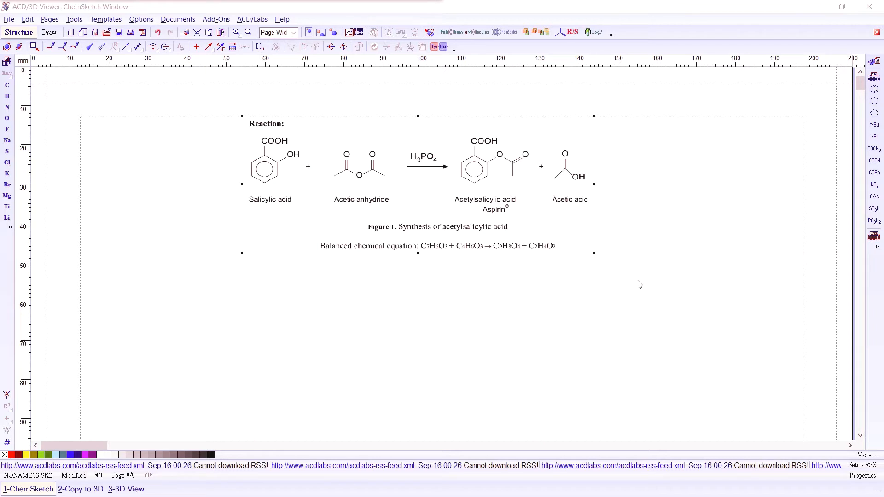
mouse_move(636, 286)
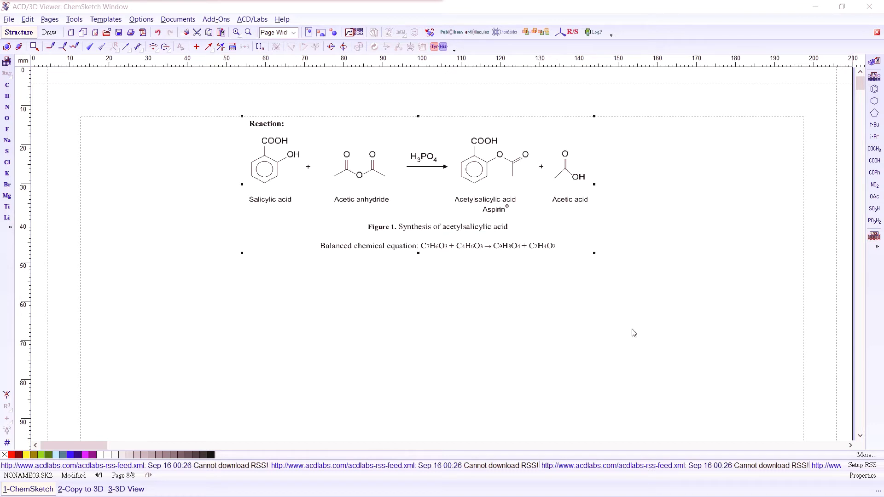
mouse_move(629, 332)
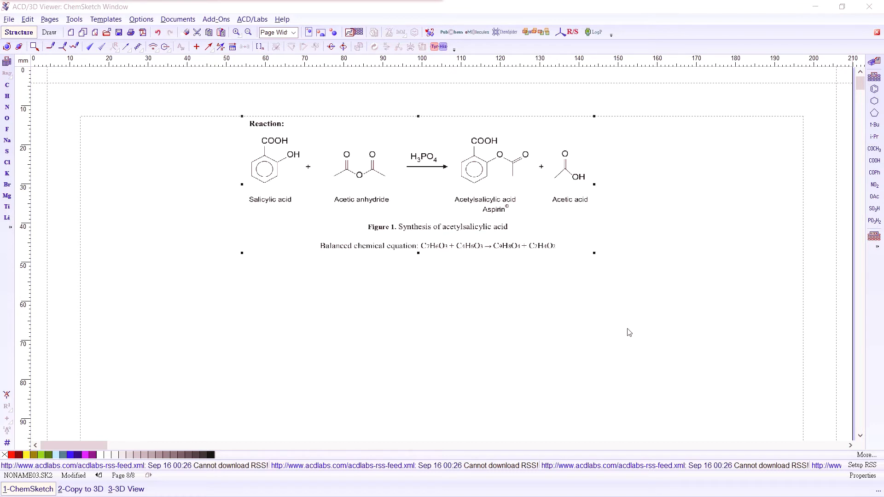
mouse_move(306, 212)
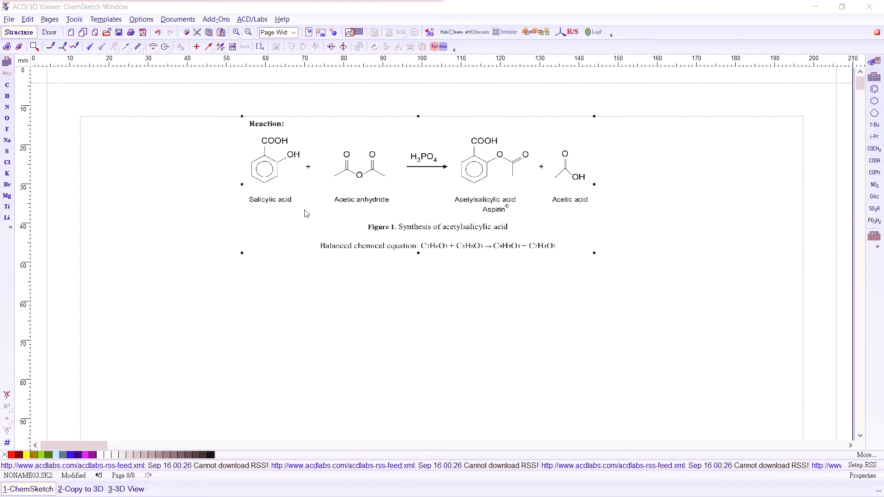
mouse_move(266, 156)
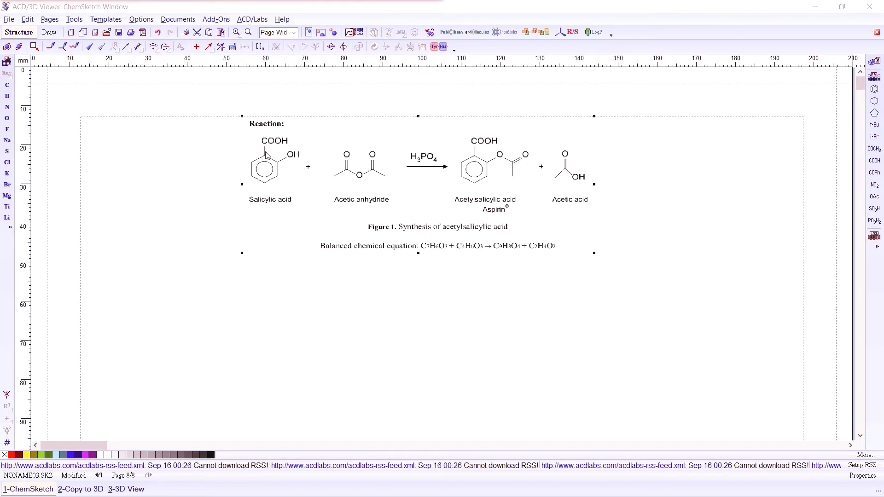
mouse_move(875, 90)
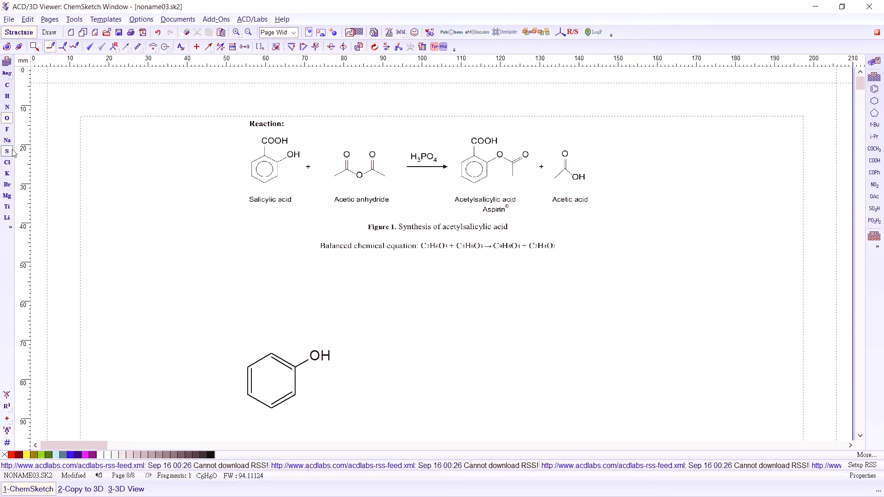
- Add a COOH group beside the ring's OH, with a C=O double bond, giving salicylic acid
click(8, 85)
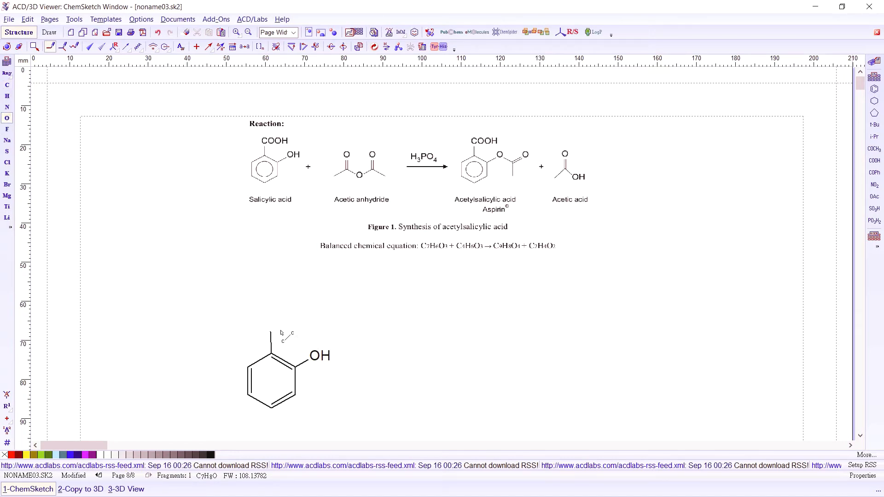
click(281, 329)
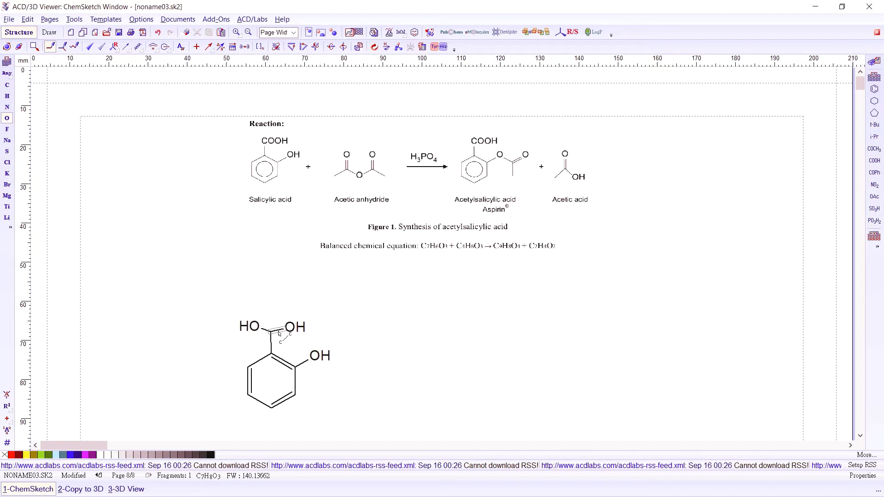
click(294, 327)
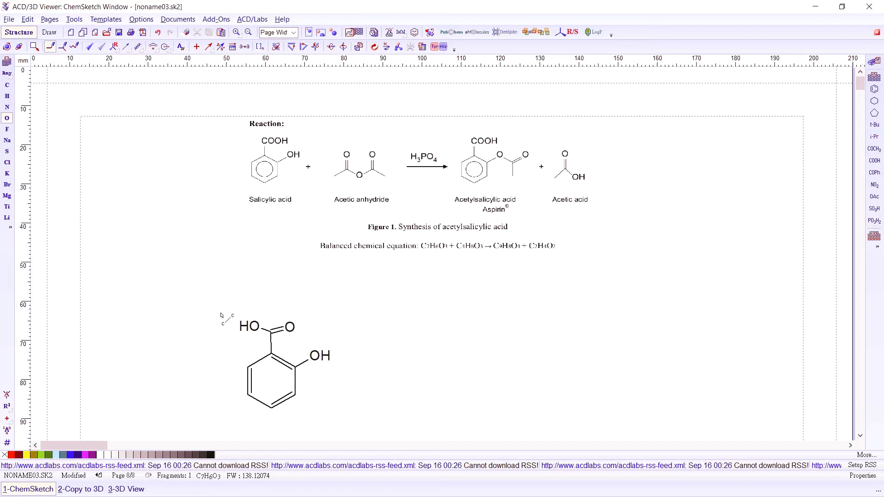
- Move the salicylic acid structure to the left beneath the reference scheme
scroll(down, 3)
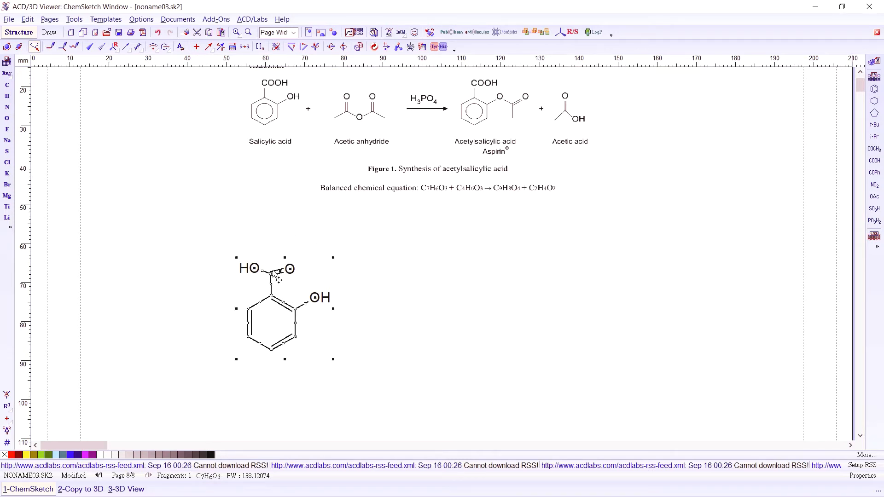
click(290, 268)
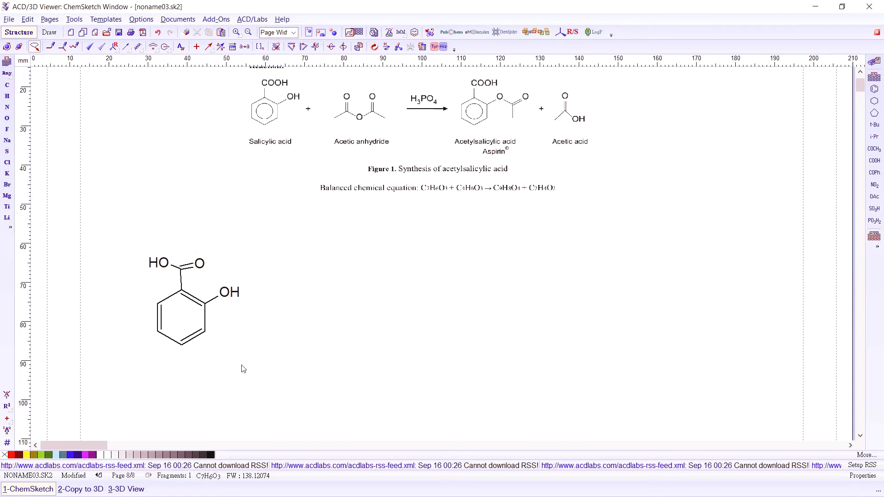
drag(242, 369, 132, 260)
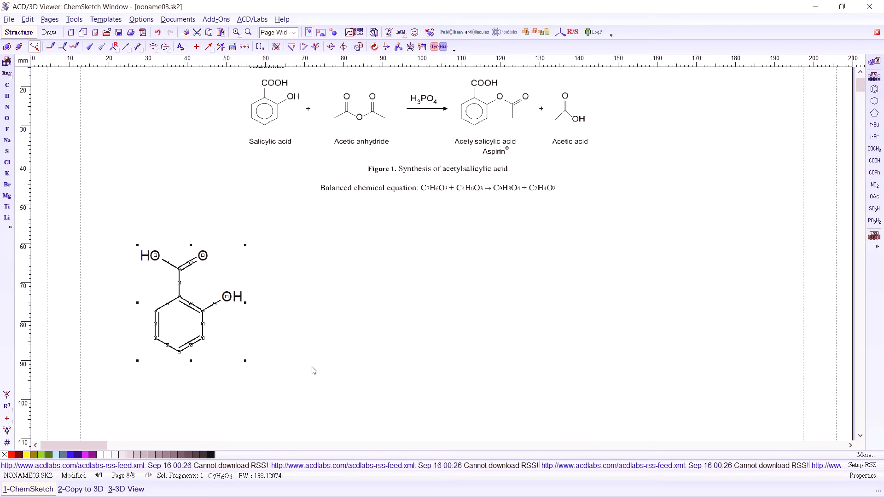
mouse_move(262, 298)
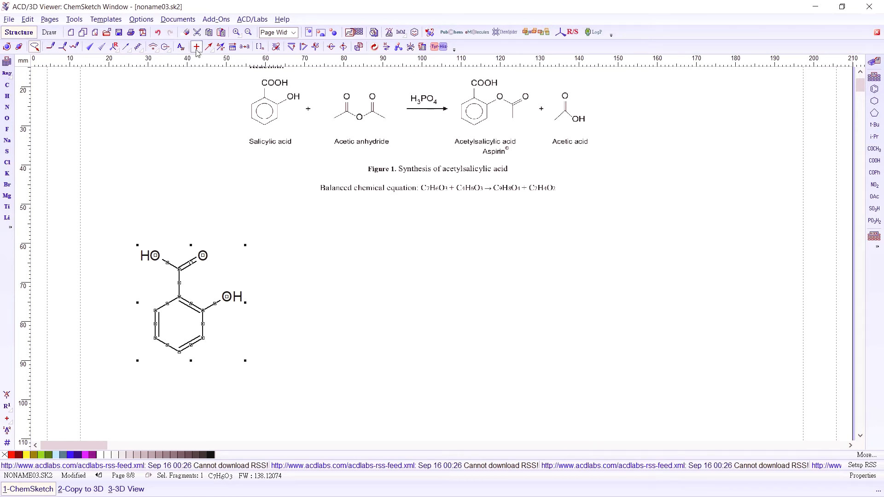
- Place a reaction plus sign to the right of salicylic acid
click(196, 46)
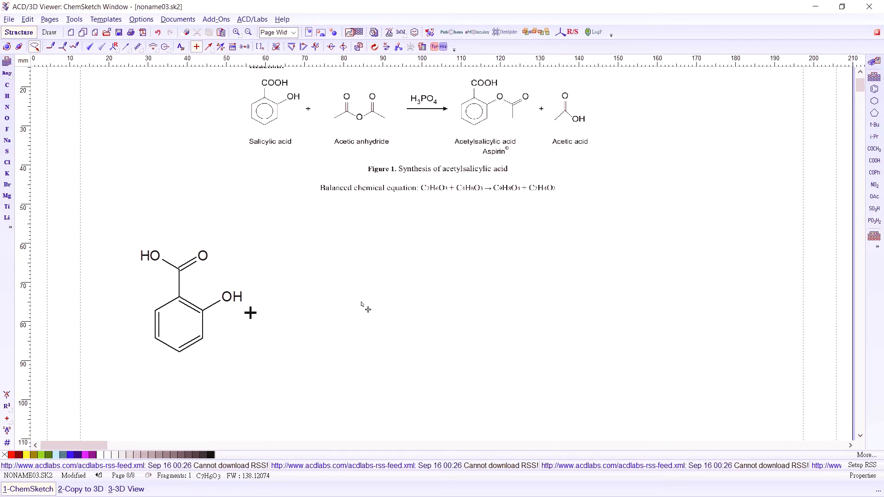
mouse_move(417, 217)
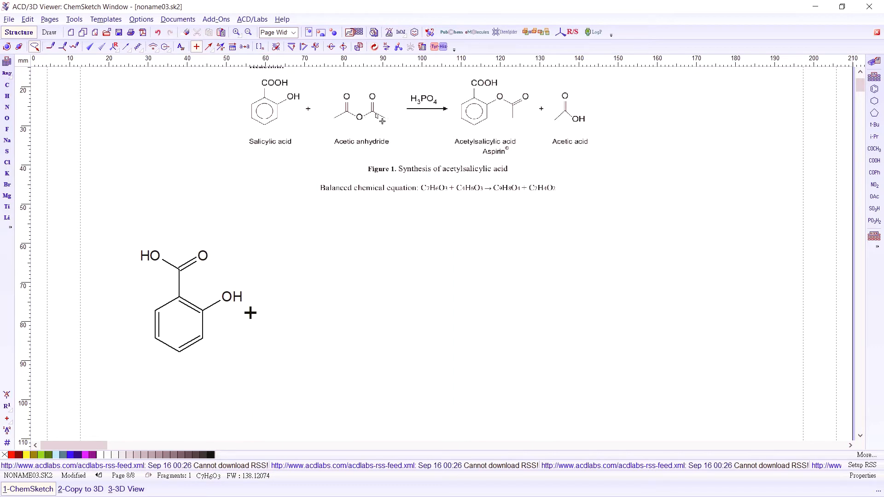
mouse_move(375, 112)
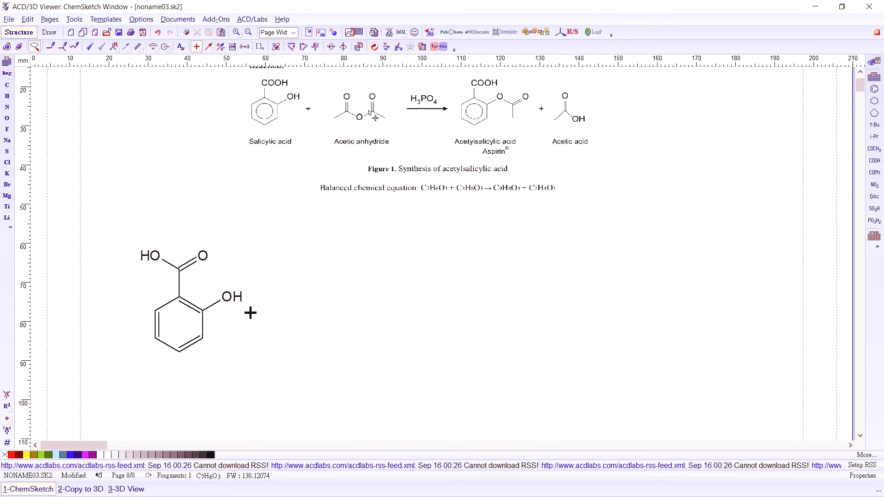
mouse_move(74, 47)
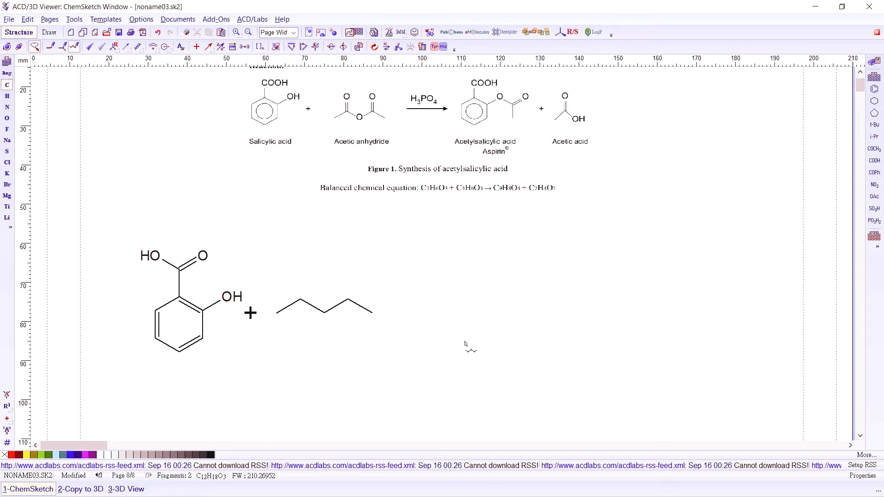
mouse_move(361, 119)
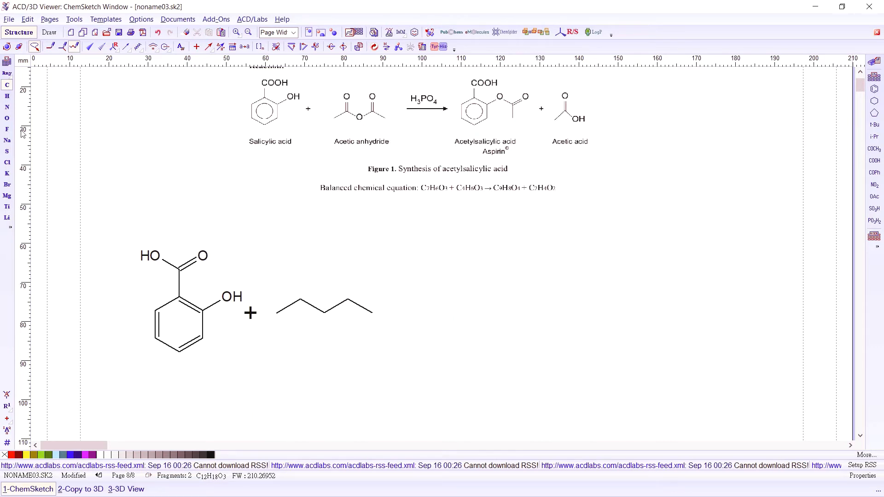
- Turn the chain into acetic anhydride: central oxygen and two C=O double bonds
click(7, 118)
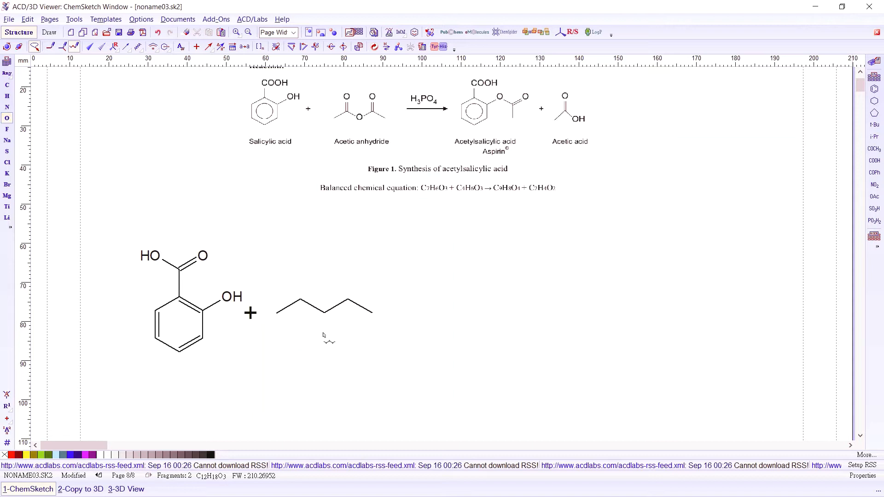
click(331, 314)
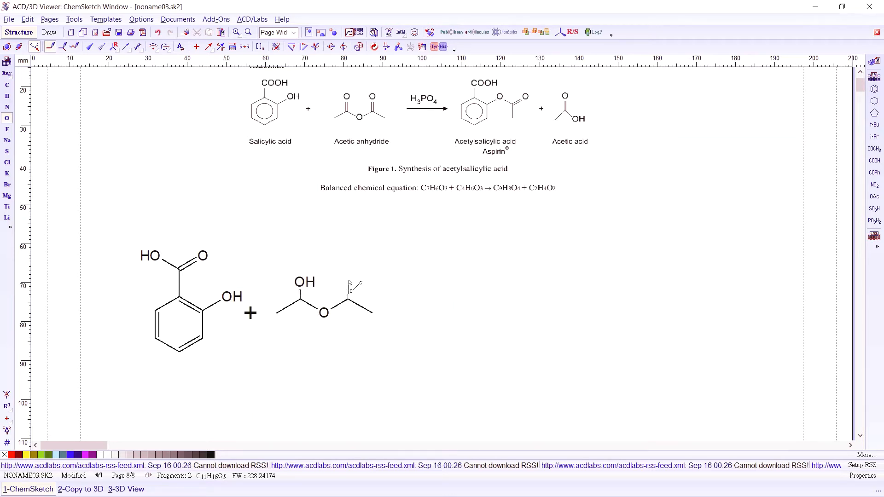
click(352, 279)
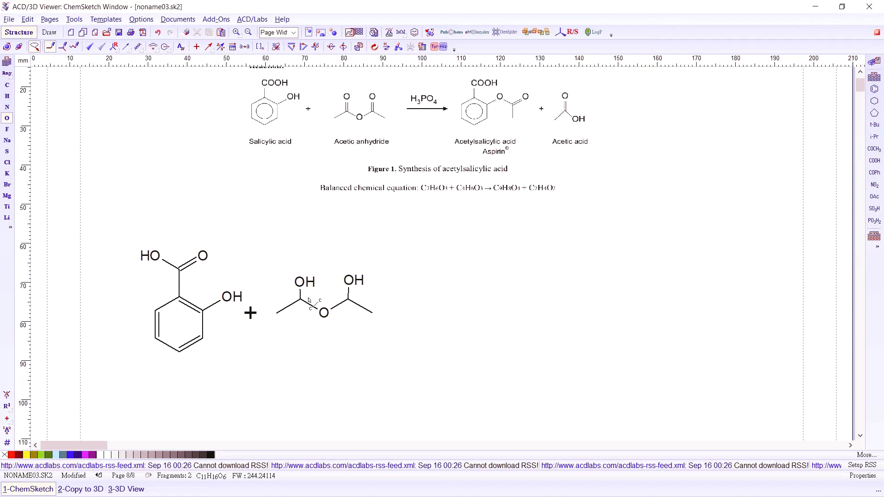
click(303, 299)
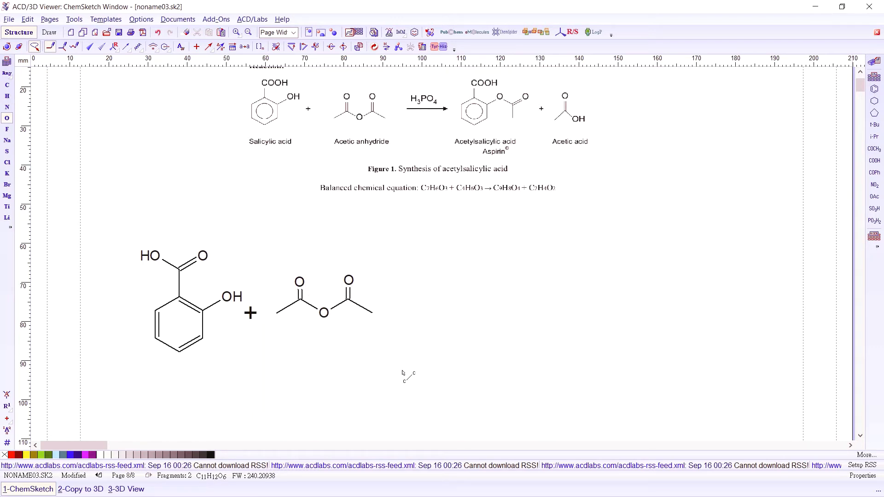
mouse_move(140, 67)
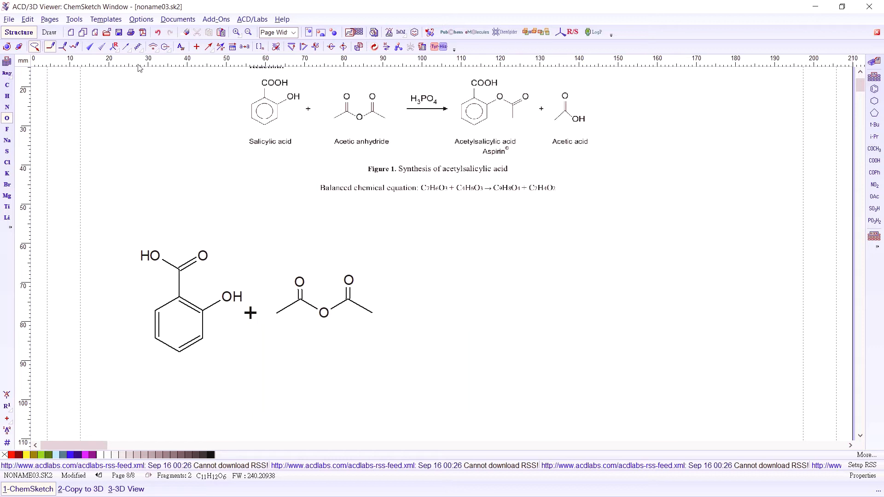
- Draw a reaction arrow pointing right after acetic anhydride
click(207, 46)
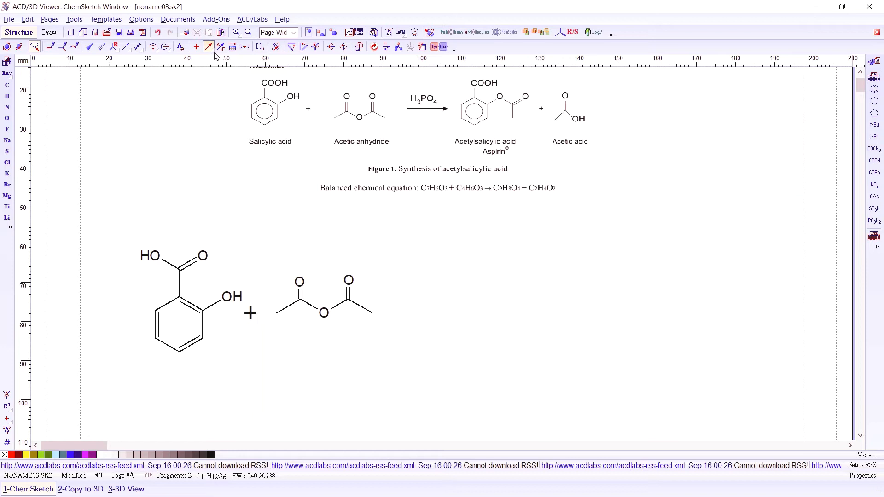
click(208, 47)
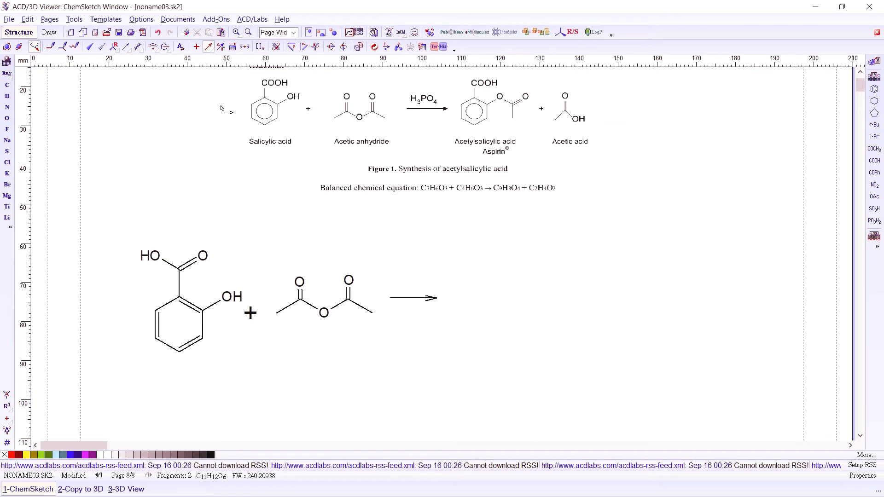
mouse_move(454, 95)
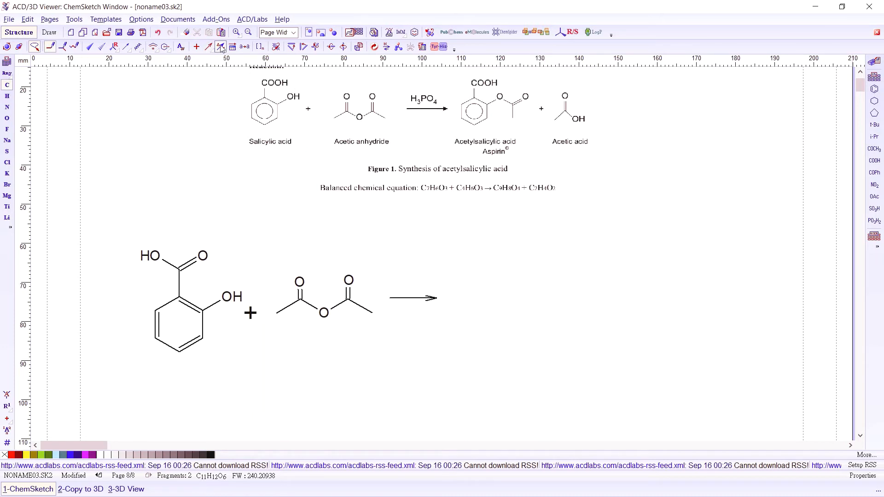
mouse_move(221, 47)
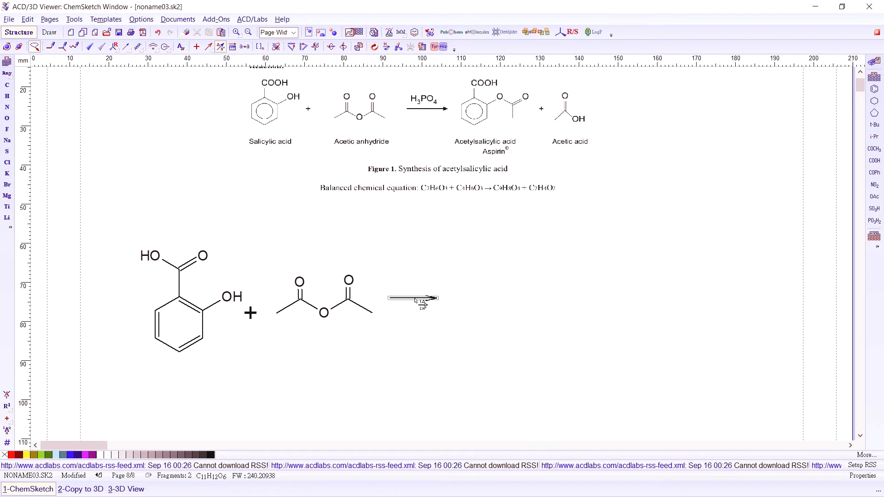
- Label the reaction arrow H3PO4 above via Edit Reaction Conditions and confirm
double_click(413, 298)
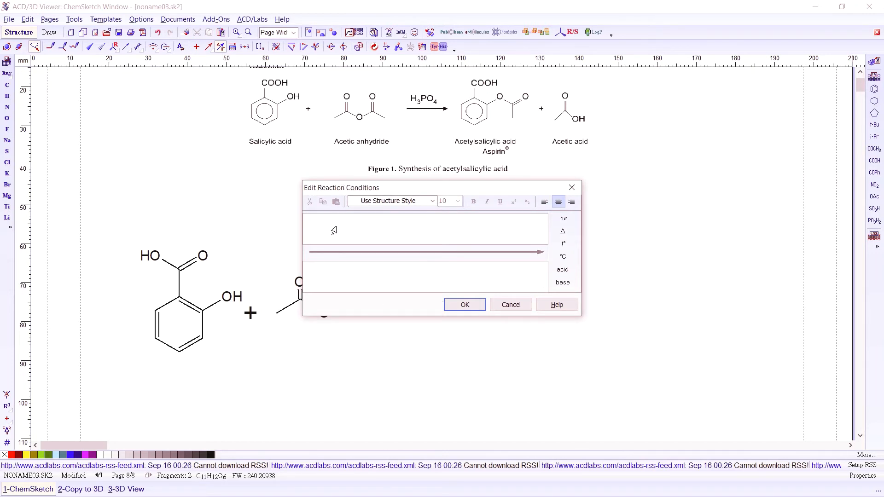
click(426, 268)
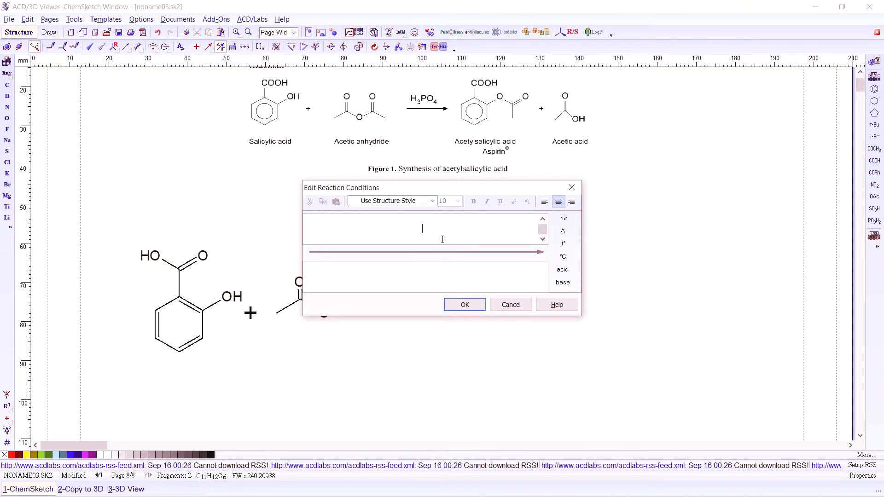
text(H)
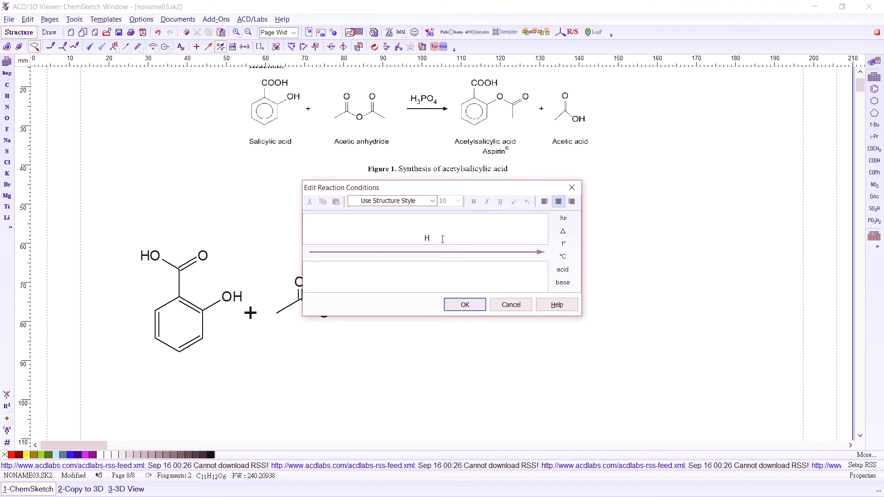
text(3PO4)
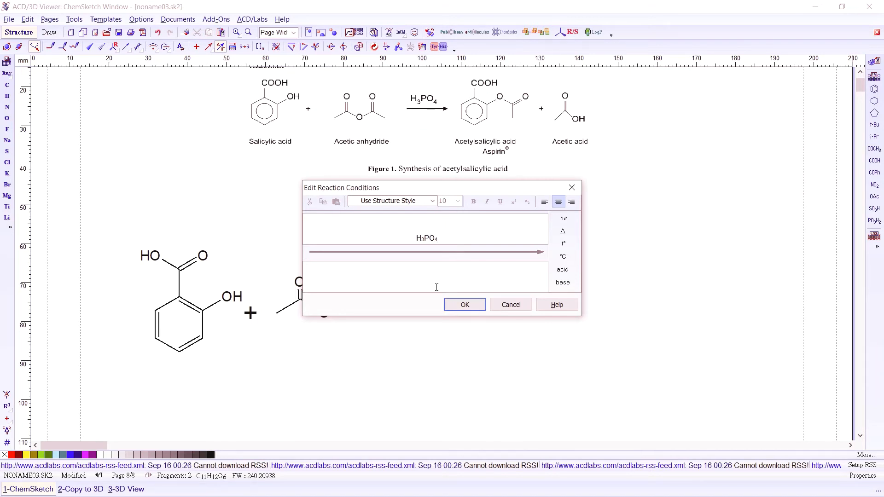
text(heat)
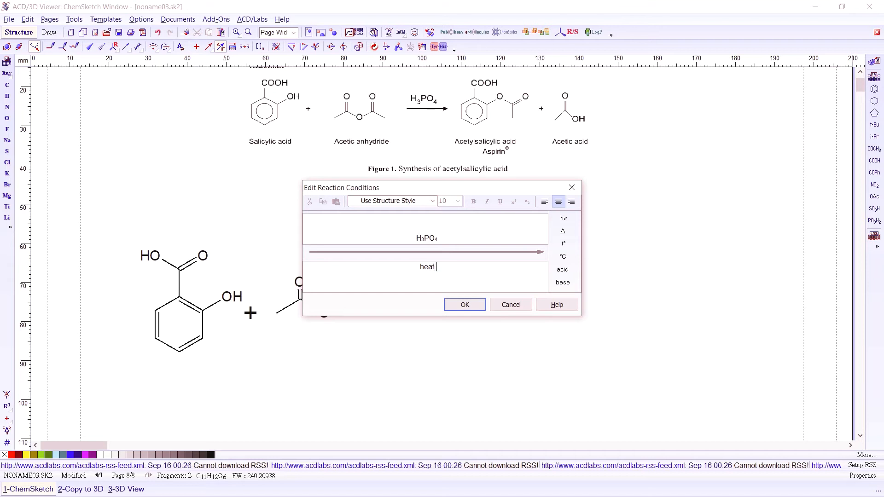
text(25)
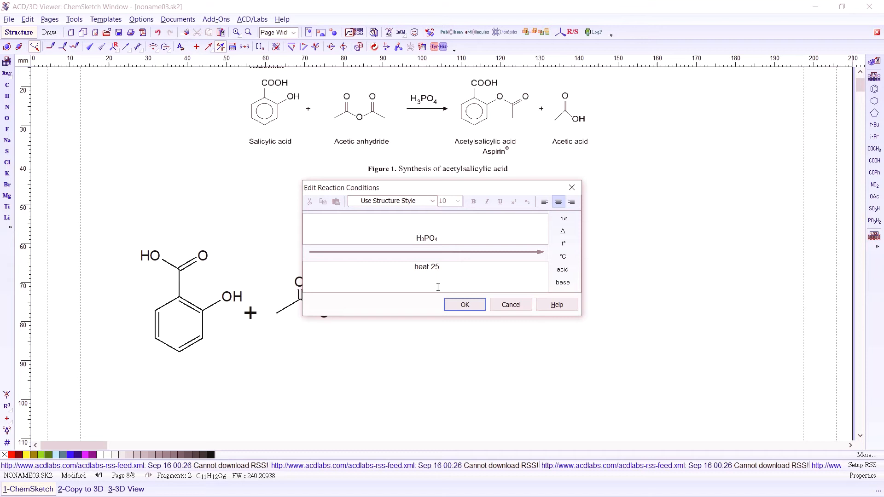
text(°C)
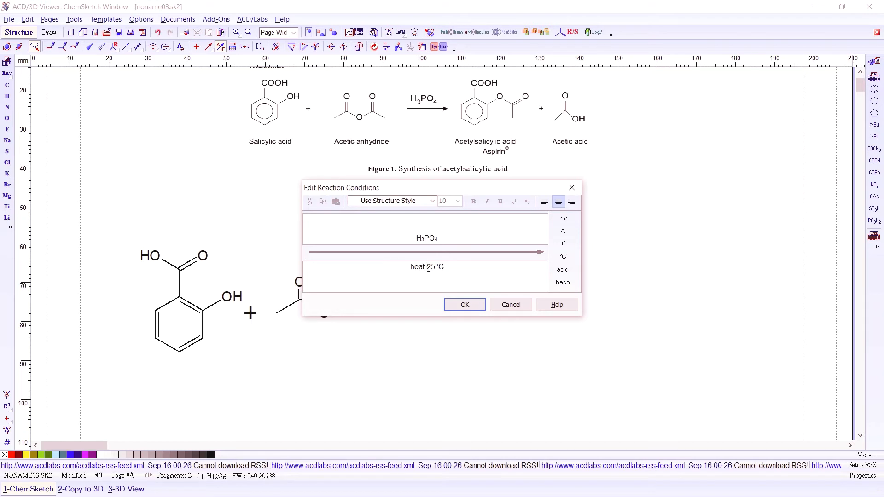
text(1)
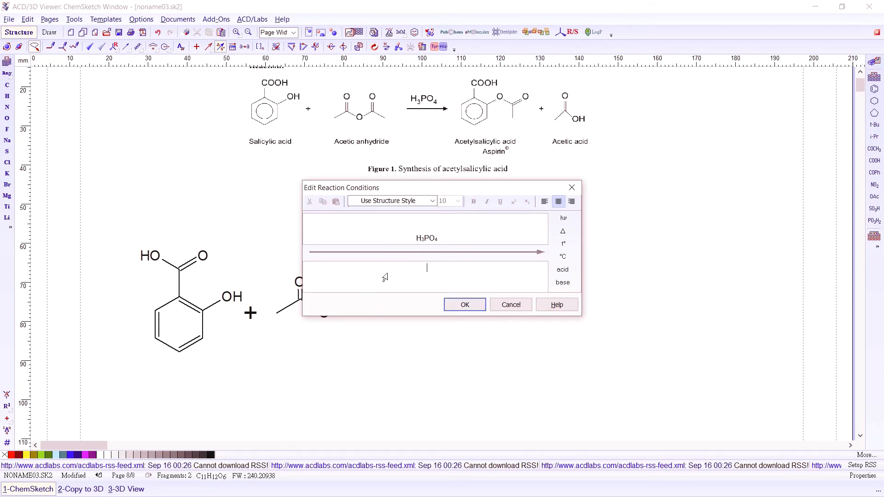
click(464, 305)
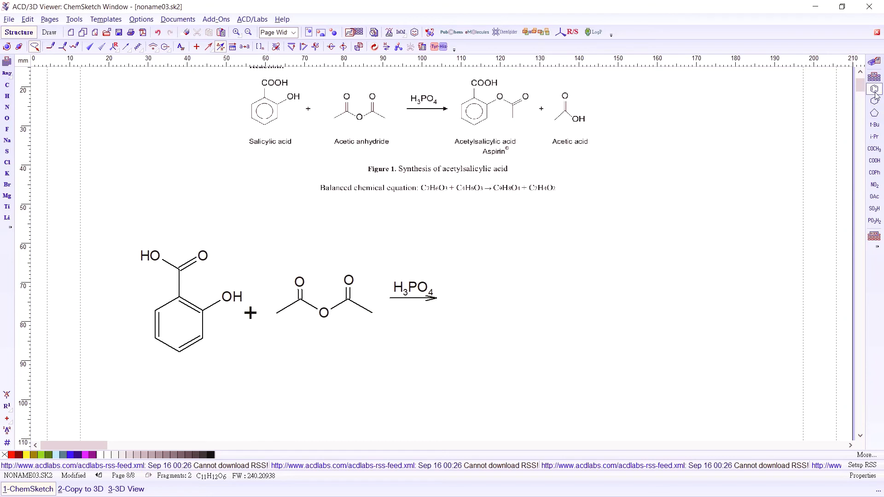
- Draw aspirin after the arrow: benzene ring with COOH and an acetoxy ester group
click(486, 303)
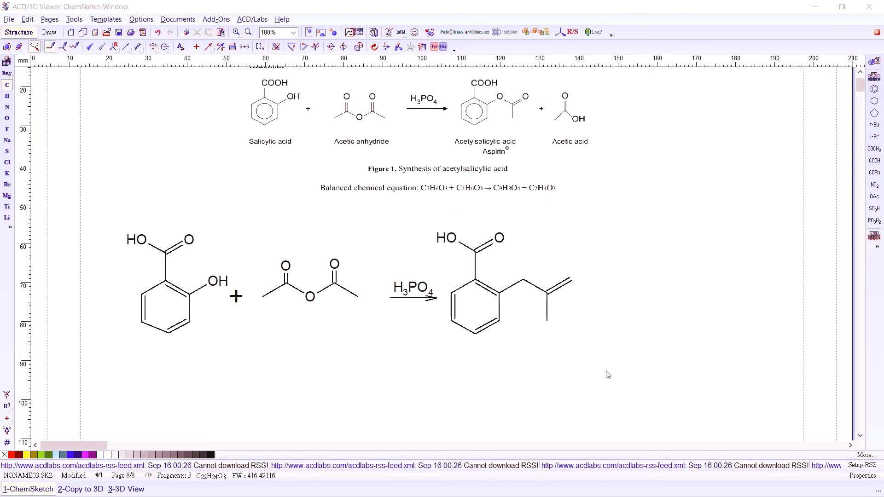
click(7, 117)
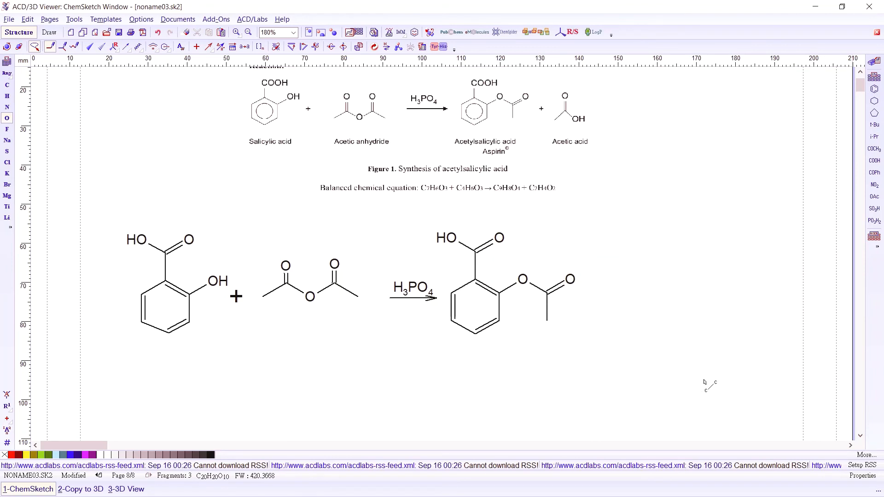
mouse_move(505, 90)
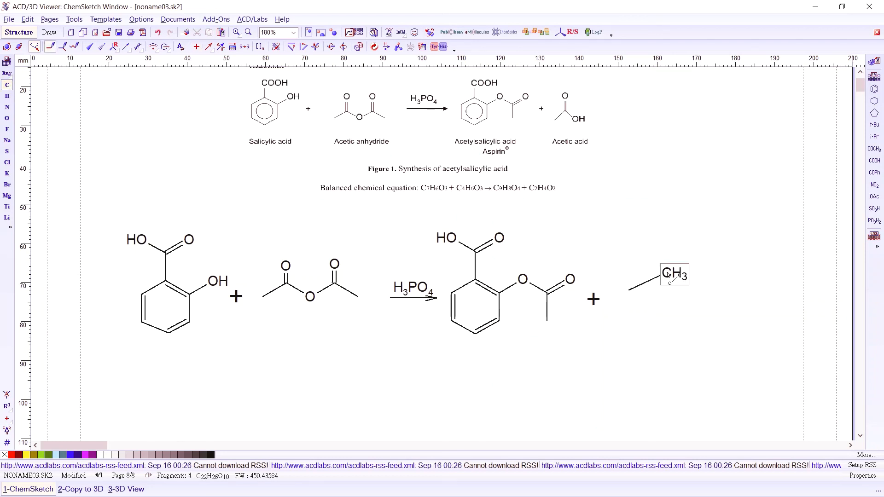
mouse_move(7, 118)
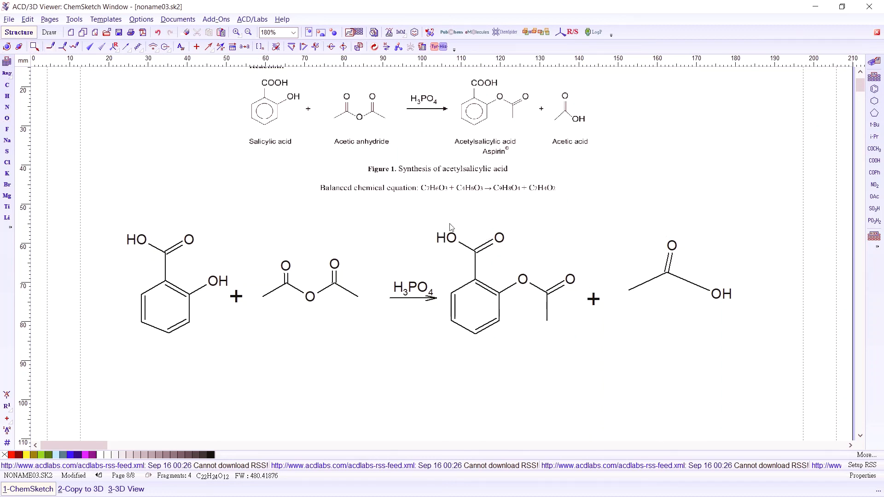
- Select aspirin, the plus sign and acetic acid and clean up the structures
drag(446, 226, 788, 377)
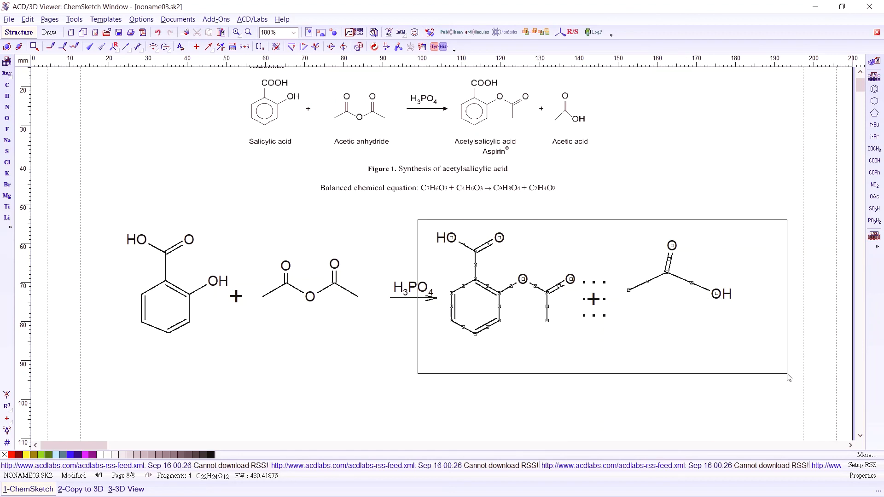
click(373, 47)
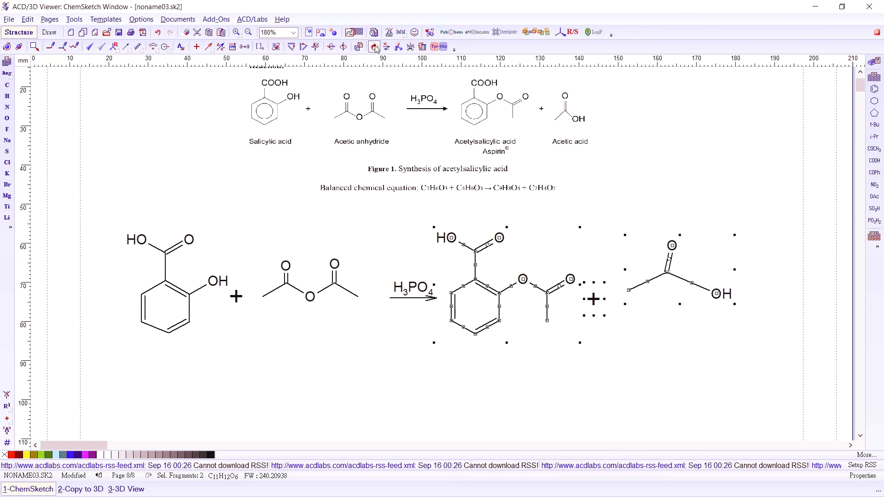